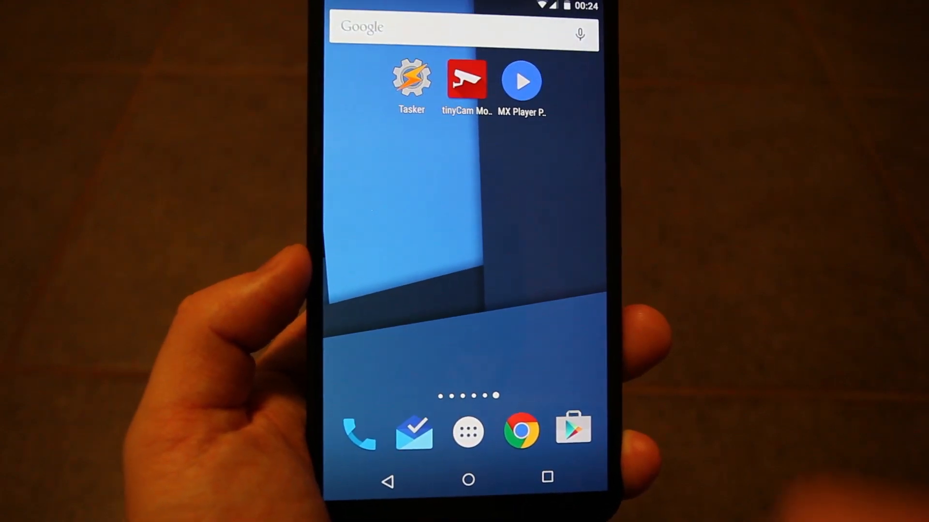
# Start a new Tasker profile using a tinyCam Monitor PRO plugin state condition
pyautogui.click(411, 81)
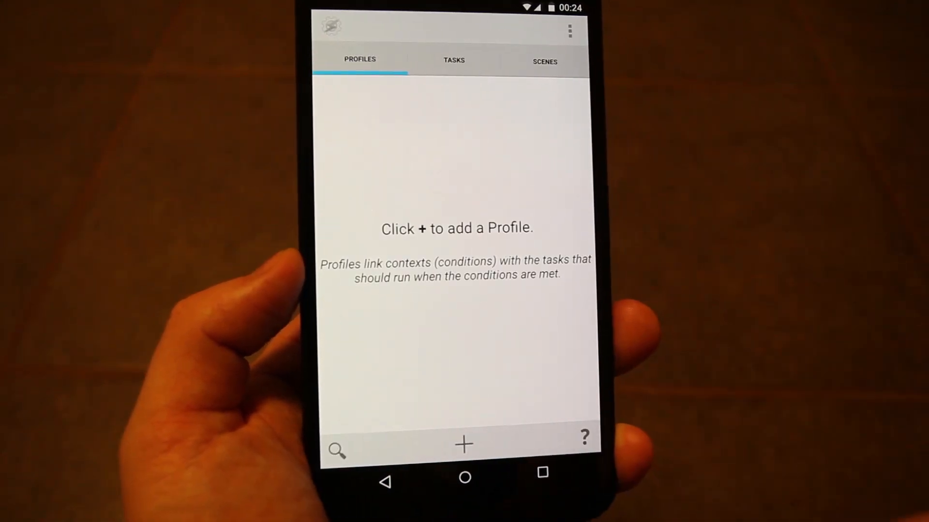
pyautogui.click(462, 444)
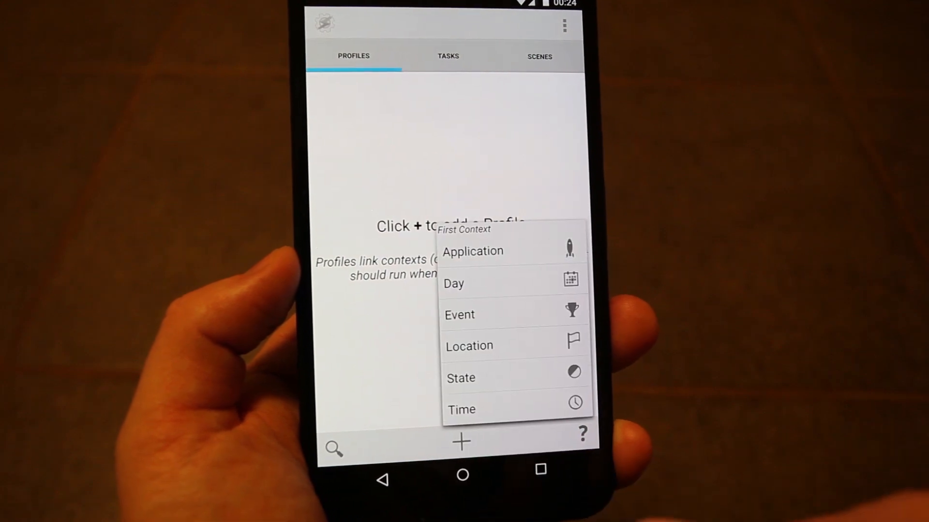
pyautogui.click(460, 379)
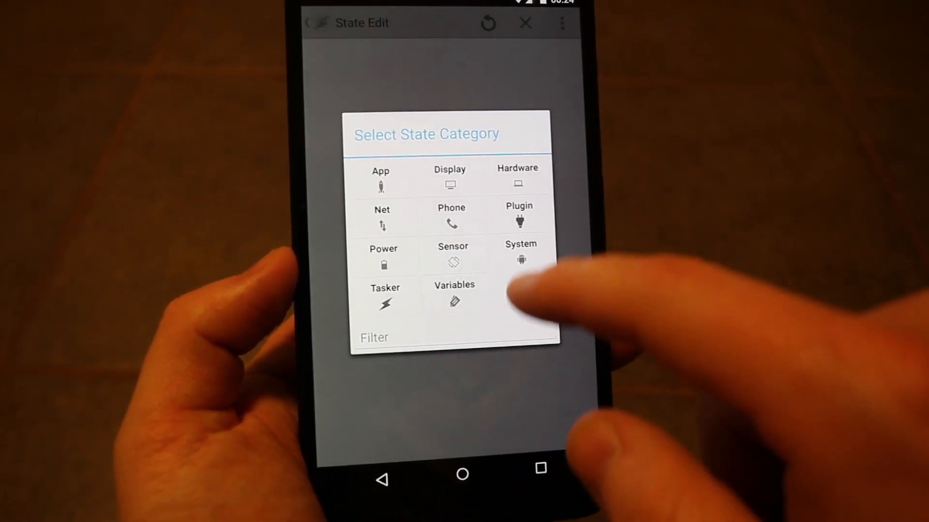
pyautogui.click(518, 213)
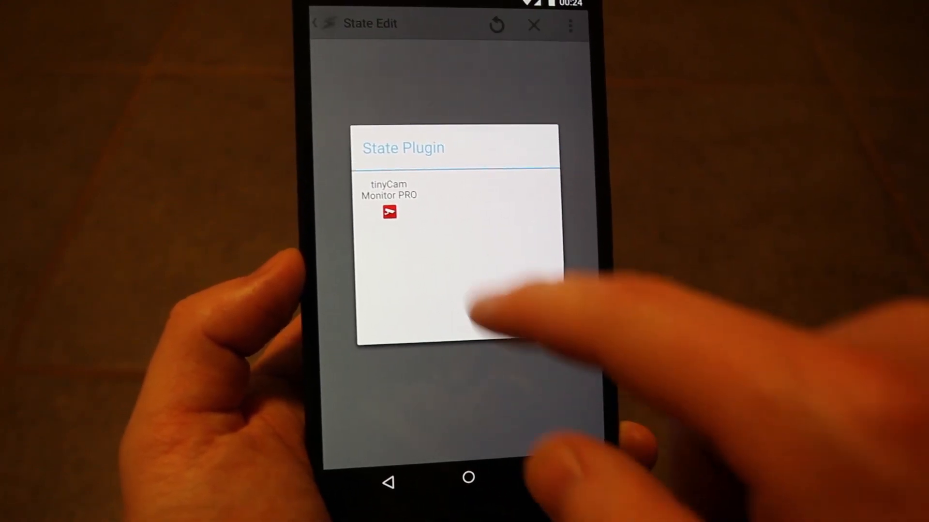
pyautogui.click(389, 202)
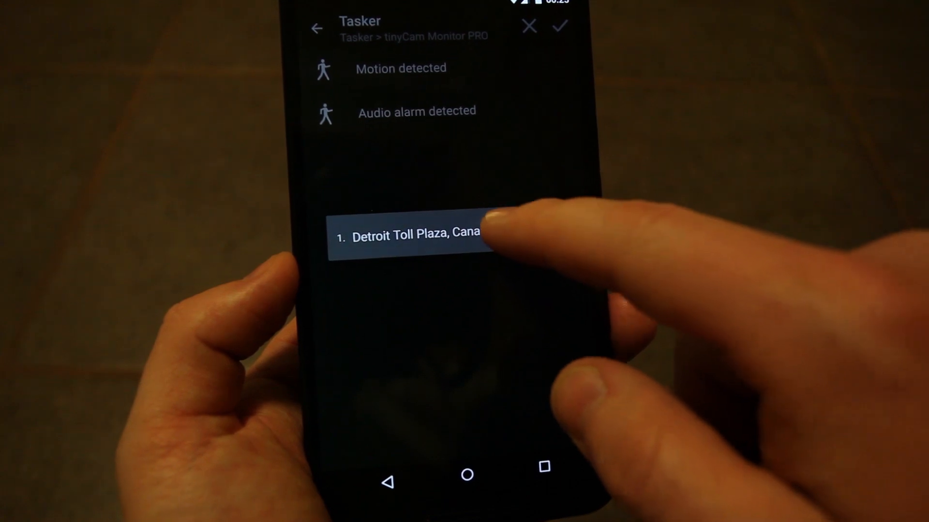
# Set the condition to motion detected on the Detroit Toll Plaza, Canada camera and create task My
pyautogui.click(408, 234)
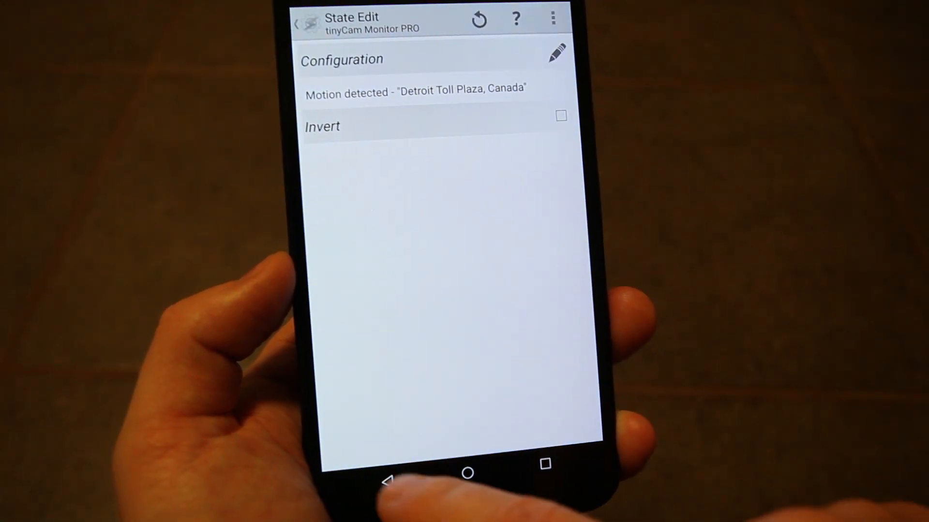
pyautogui.click(386, 473)
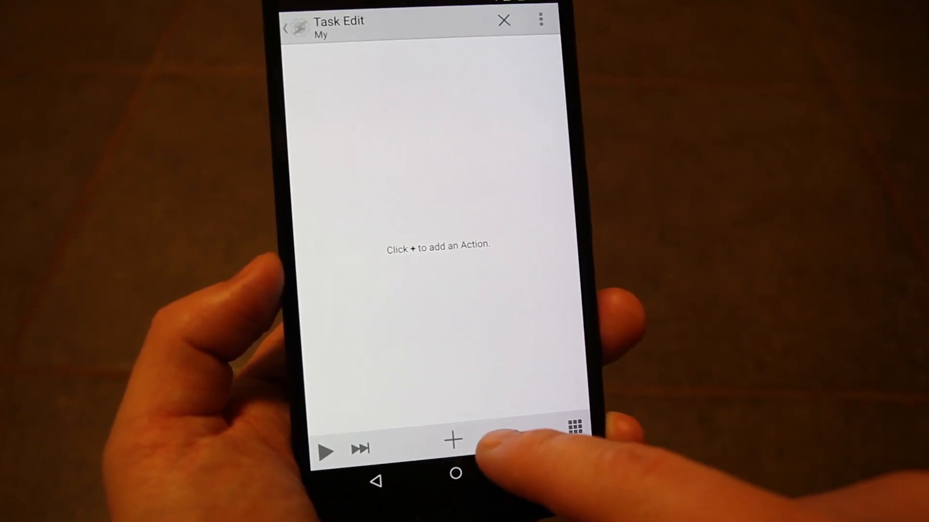
# Add a Morse action beeping "i see" to task My, keep the profile enabled and return home
pyautogui.click(453, 441)
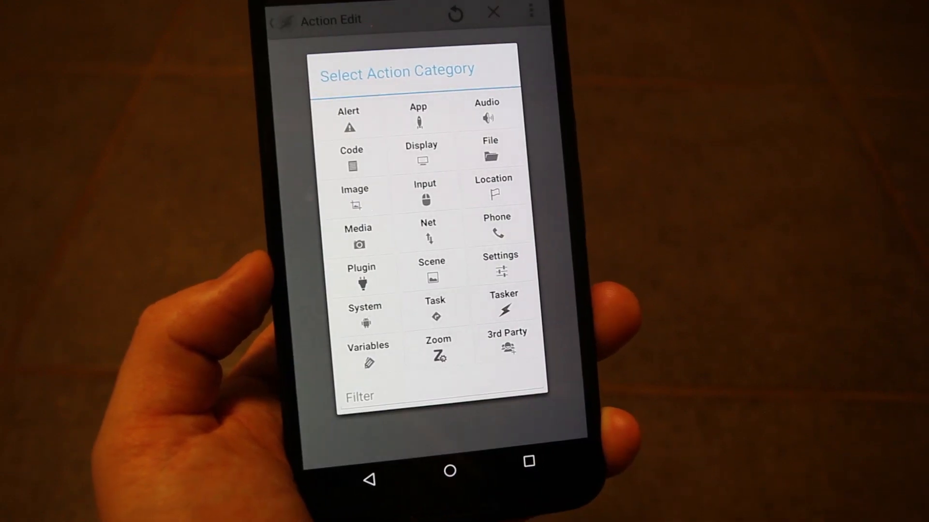
pyautogui.click(358, 396)
pyautogui.write('mor')
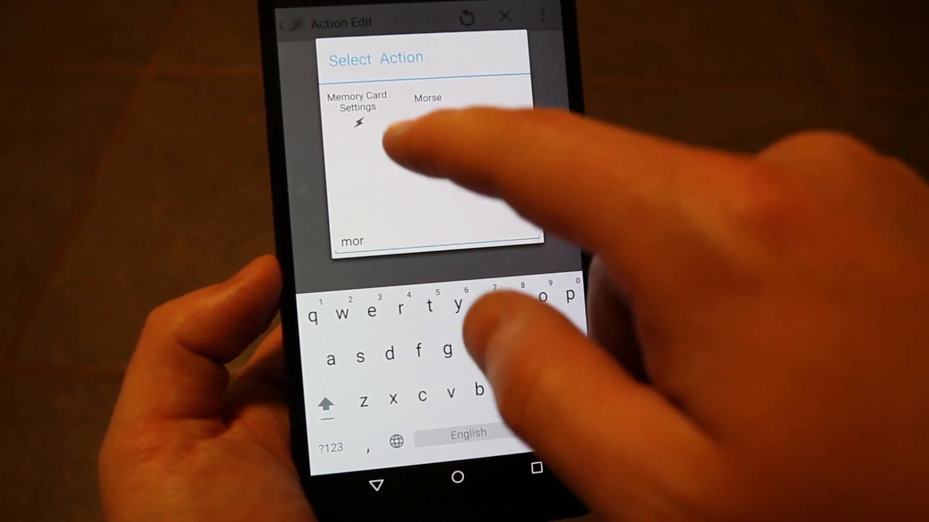
pyautogui.click(428, 98)
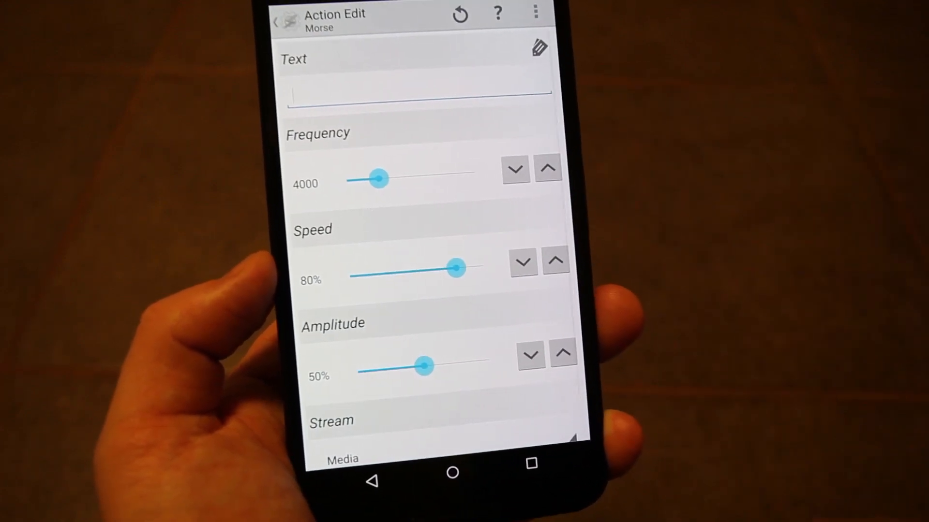
pyautogui.click(418, 93)
pyautogui.write('i see')
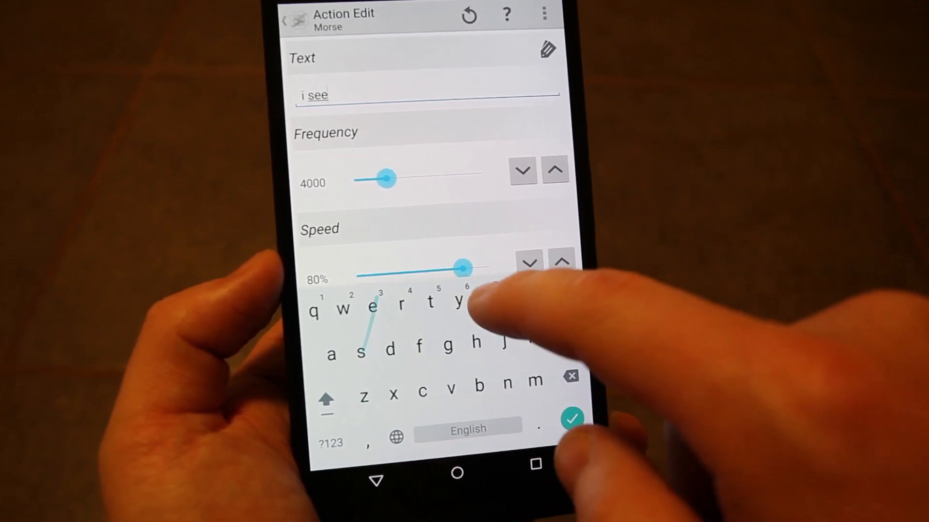
pyautogui.click(571, 418)
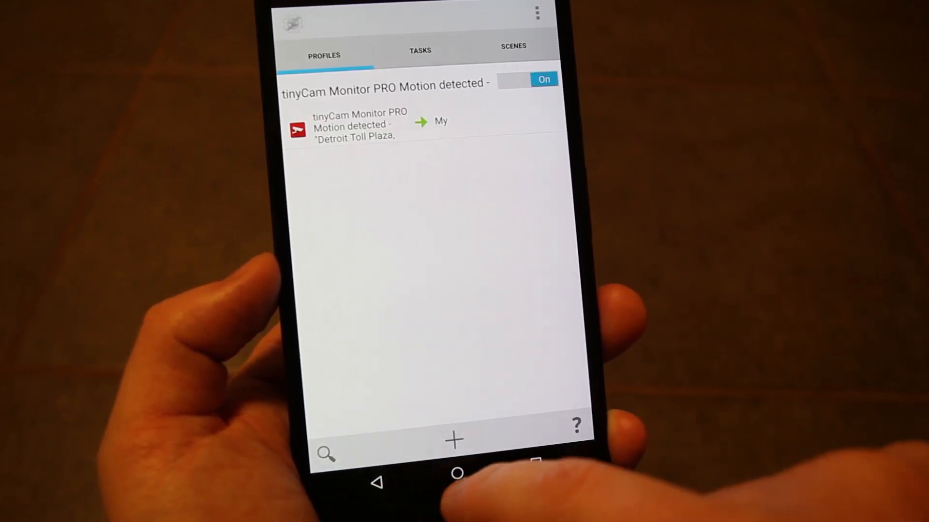
pyautogui.click(457, 482)
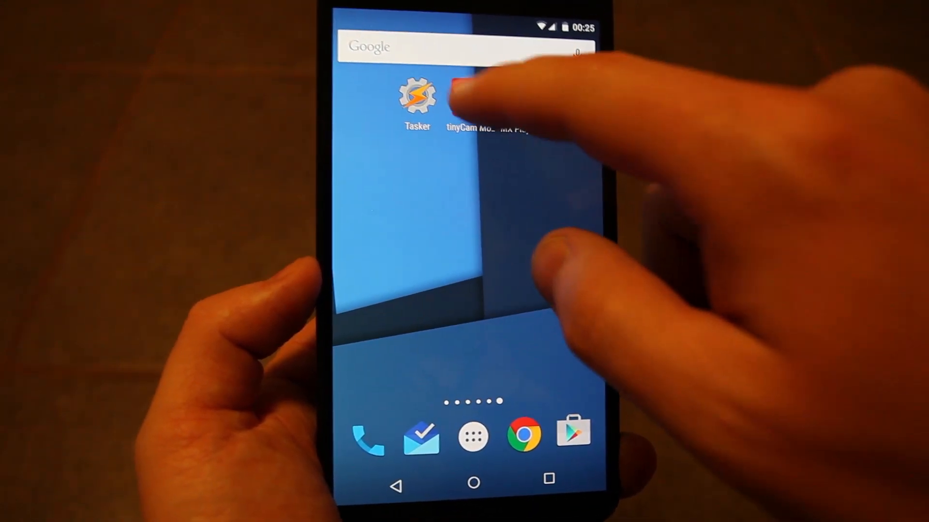
# Reach the Detroit Toll Plaza camera's in-app motion sensitivity and detection area settings in tinyCam
pyautogui.click(466, 98)
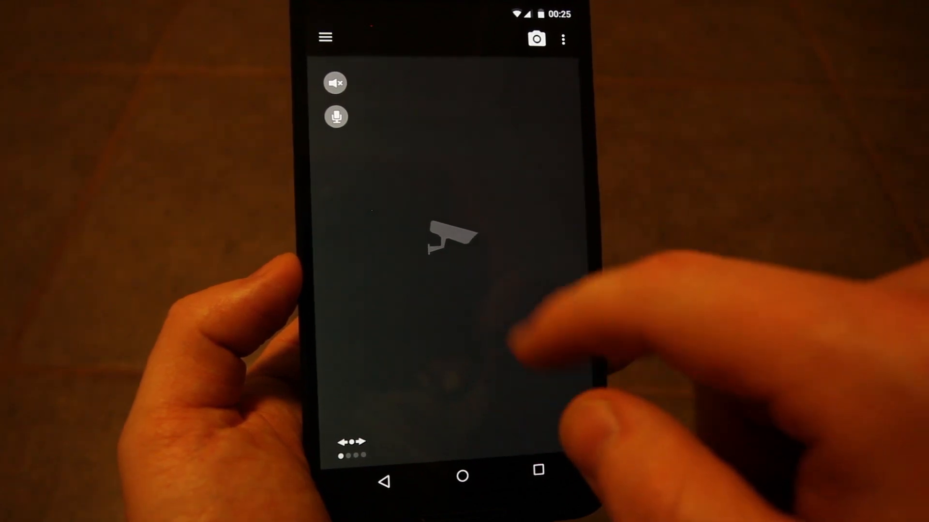
pyautogui.click(563, 39)
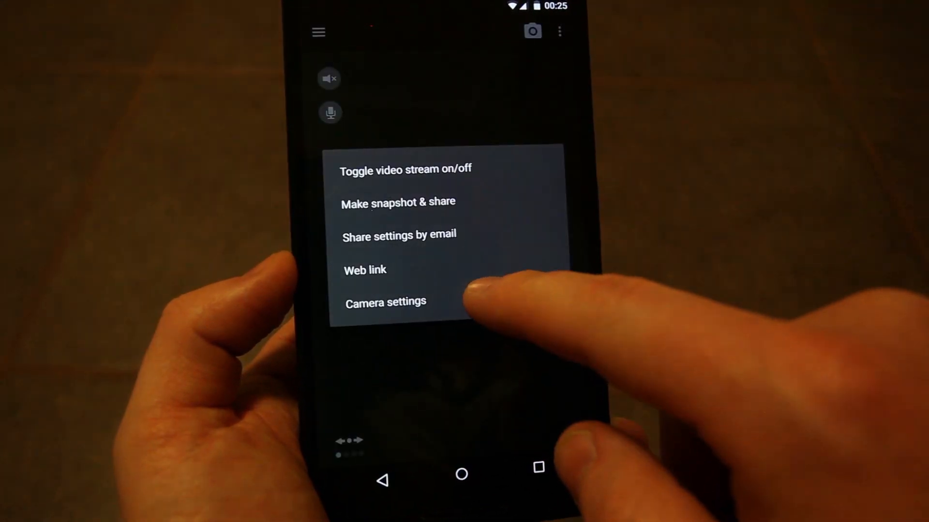
pyautogui.click(386, 302)
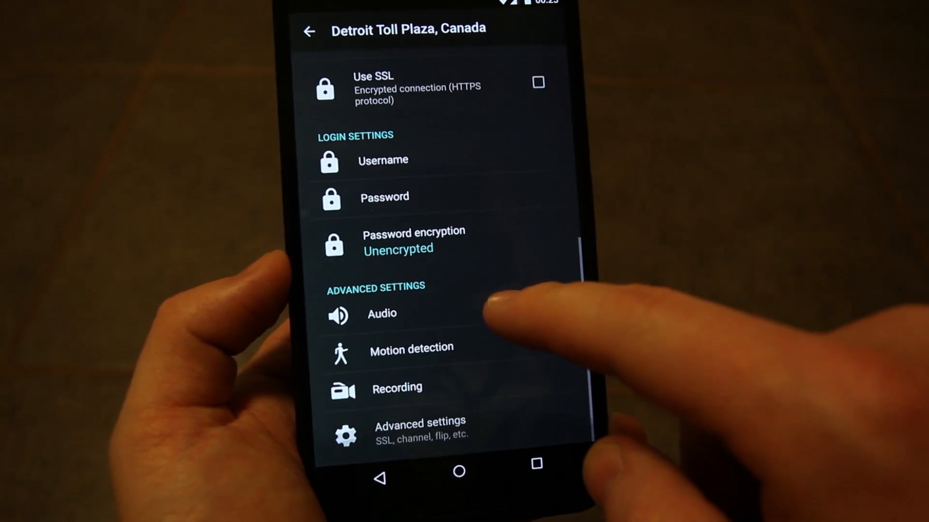
pyautogui.click(410, 350)
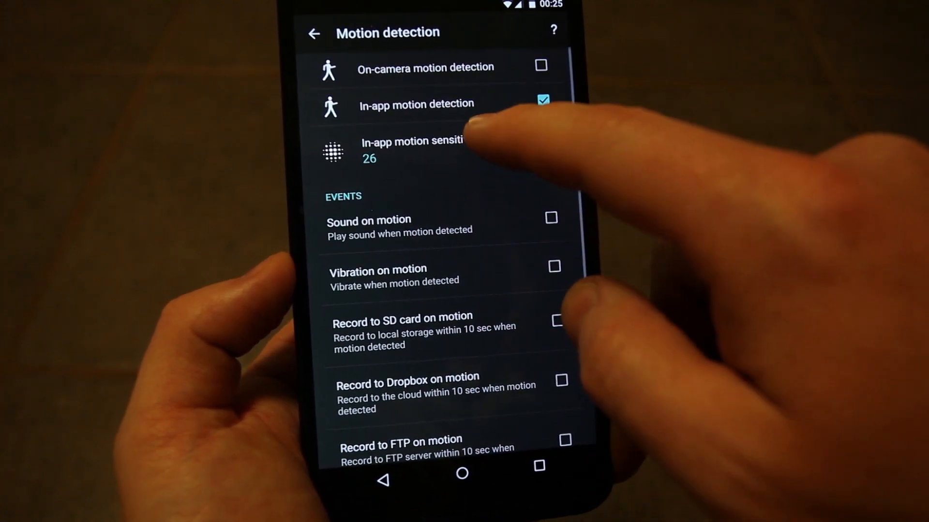
pyautogui.click(411, 150)
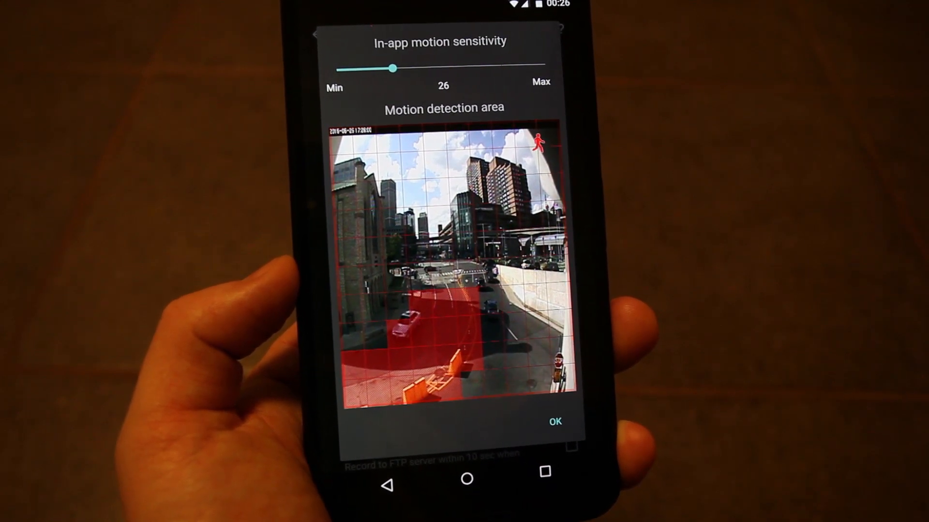
# Confirm the detection area at sensitivity 26 and enable Record to SD card on motion
pyautogui.click(553, 422)
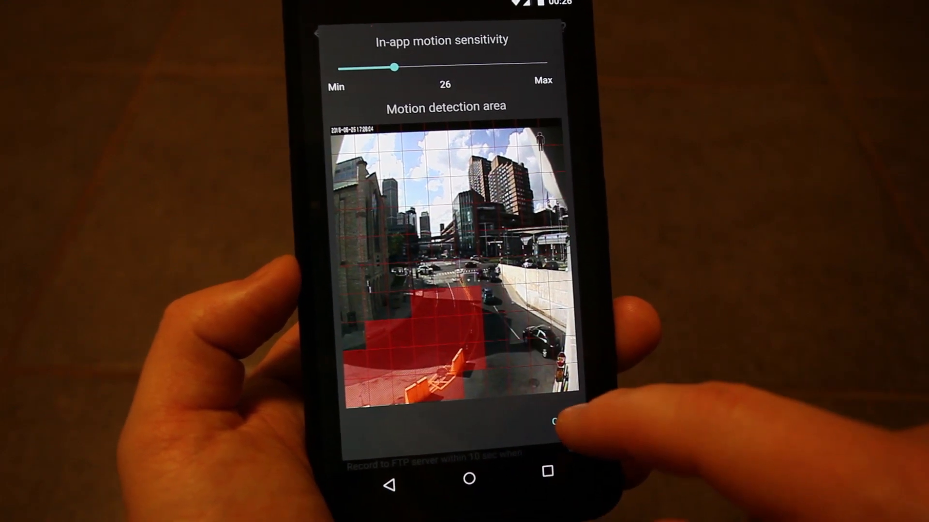
pyautogui.click(553, 421)
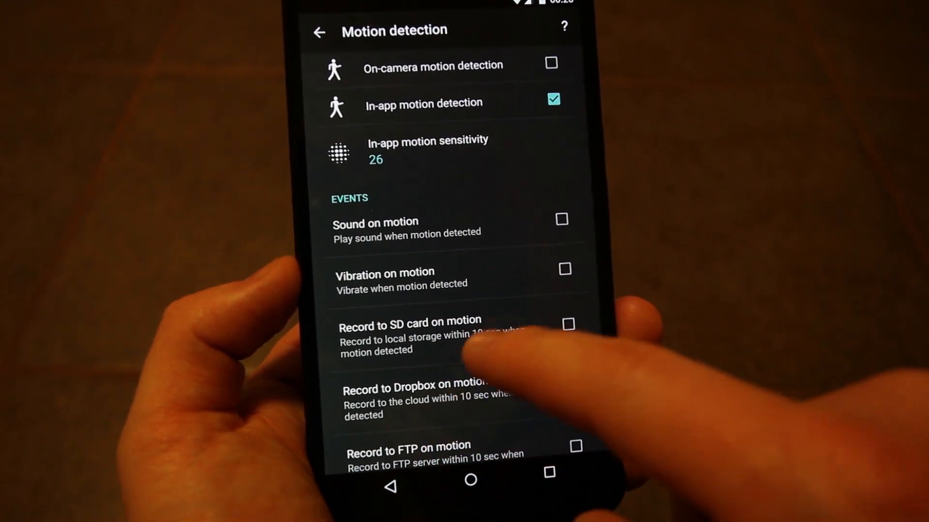
pyautogui.click(568, 324)
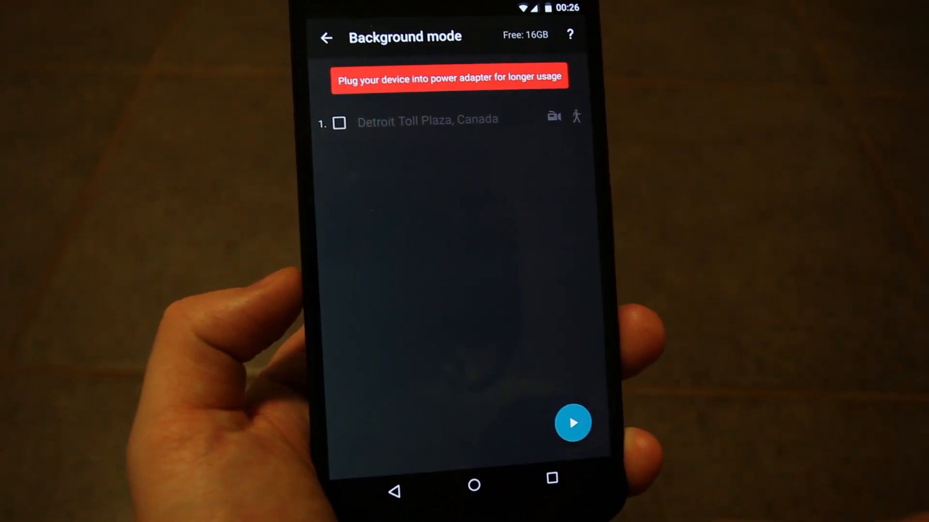
# Run background monitoring for the Detroit Toll Plaza, Canada camera and return home
pyautogui.click(340, 123)
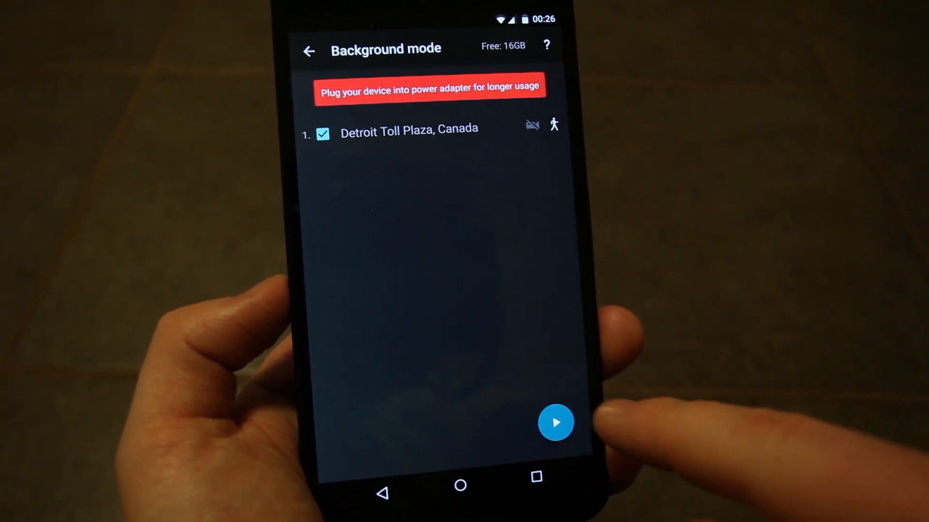
pyautogui.click(556, 423)
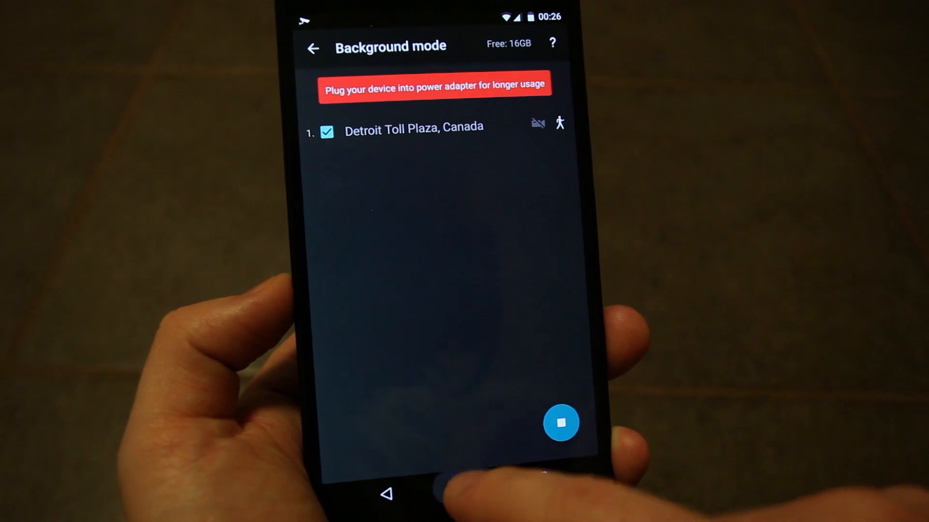
pyautogui.click(469, 489)
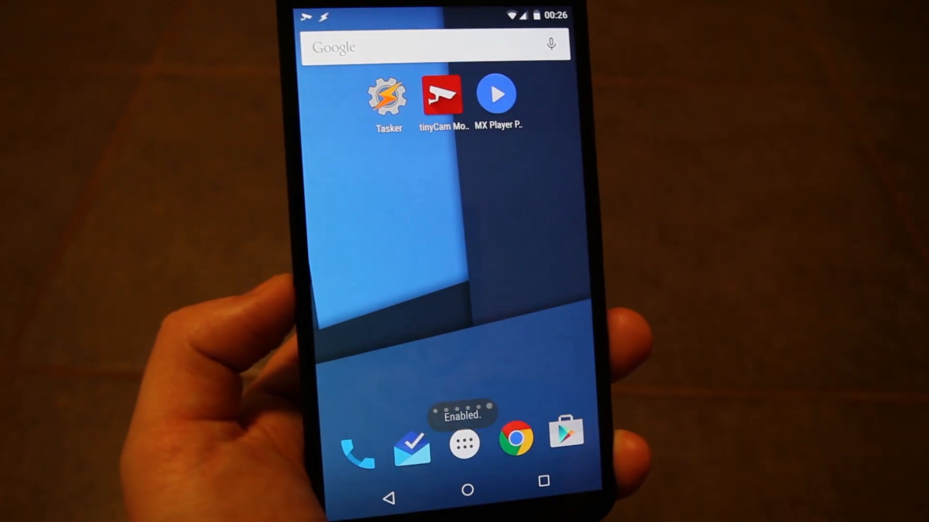
# Pull down the notification shade to check that motion monitoring is running
pyautogui.moveTo(436, 14); pyautogui.dragTo(436, 178)
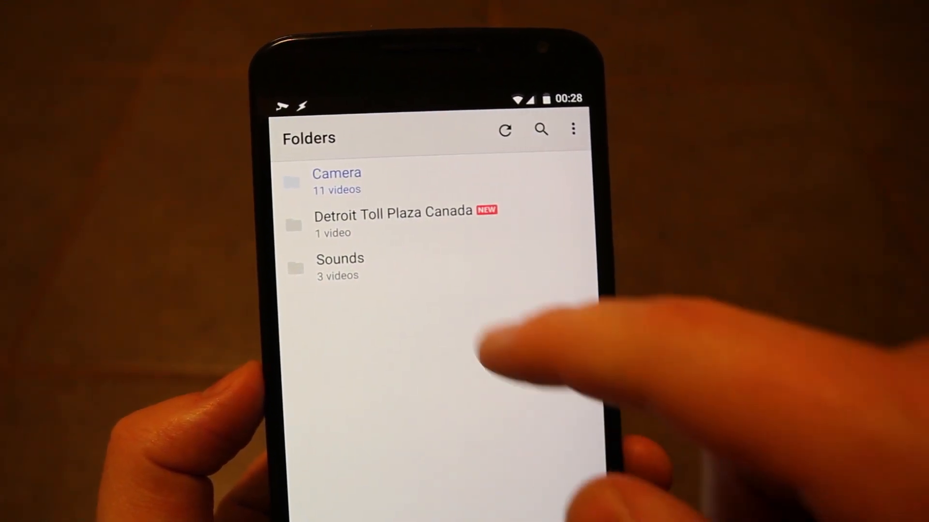
# Play the 2015-05-26 00.27.42 clip from the Detroit Toll Plaza Canada folder
pyautogui.click(394, 219)
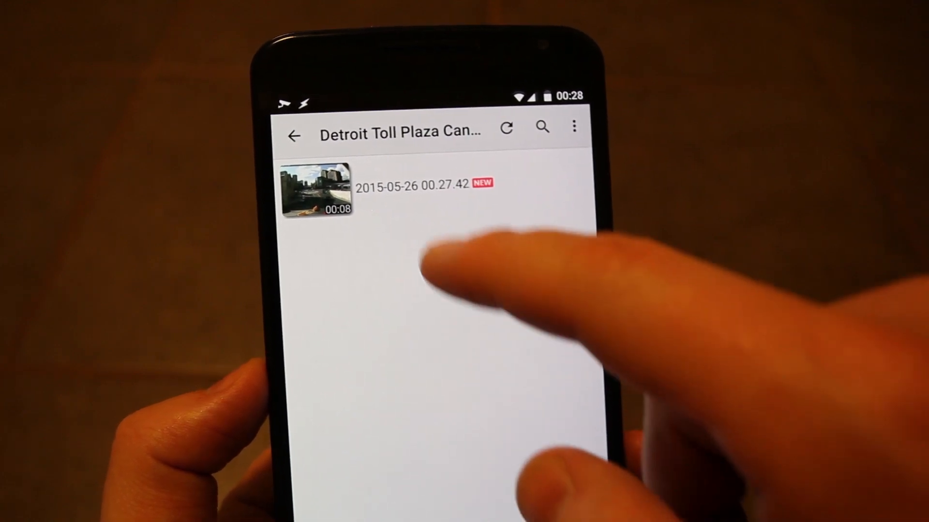
pyautogui.click(315, 191)
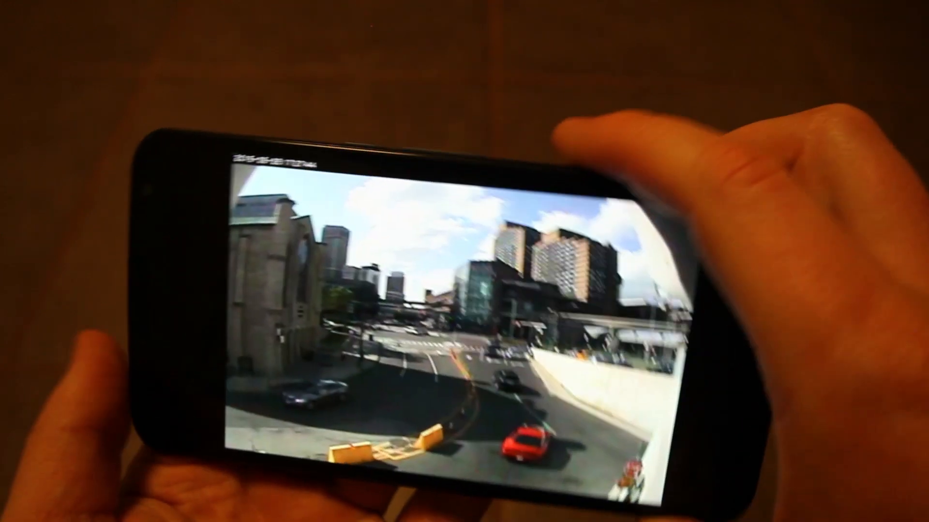